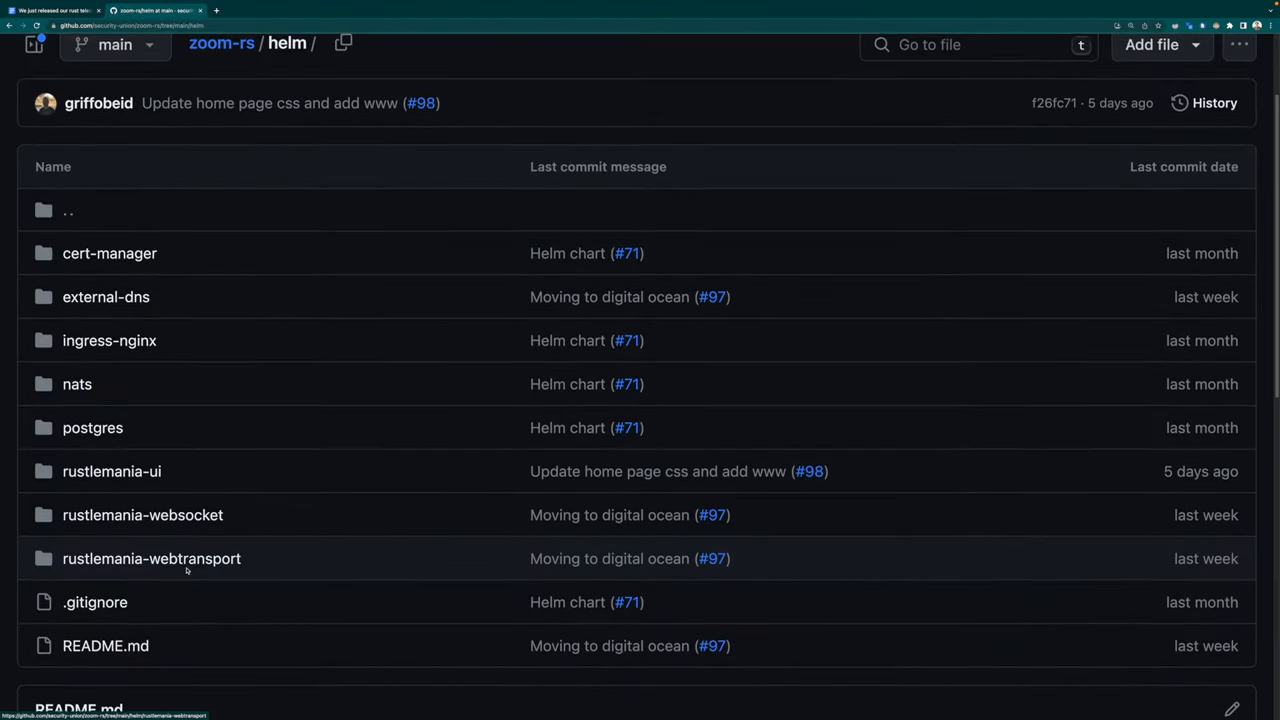
Step: Scroll the zoom-rs helm folder page down to its README deployment instructions
scroll("down", 3)
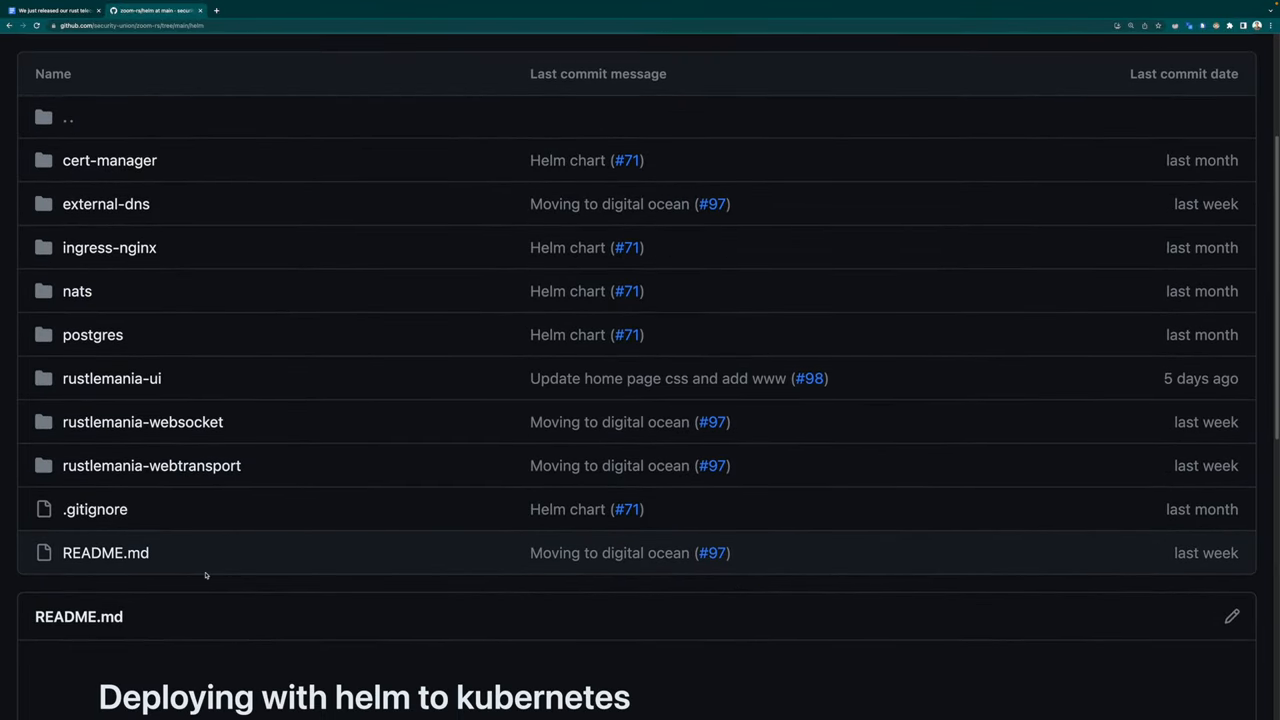
scroll("down", 3)
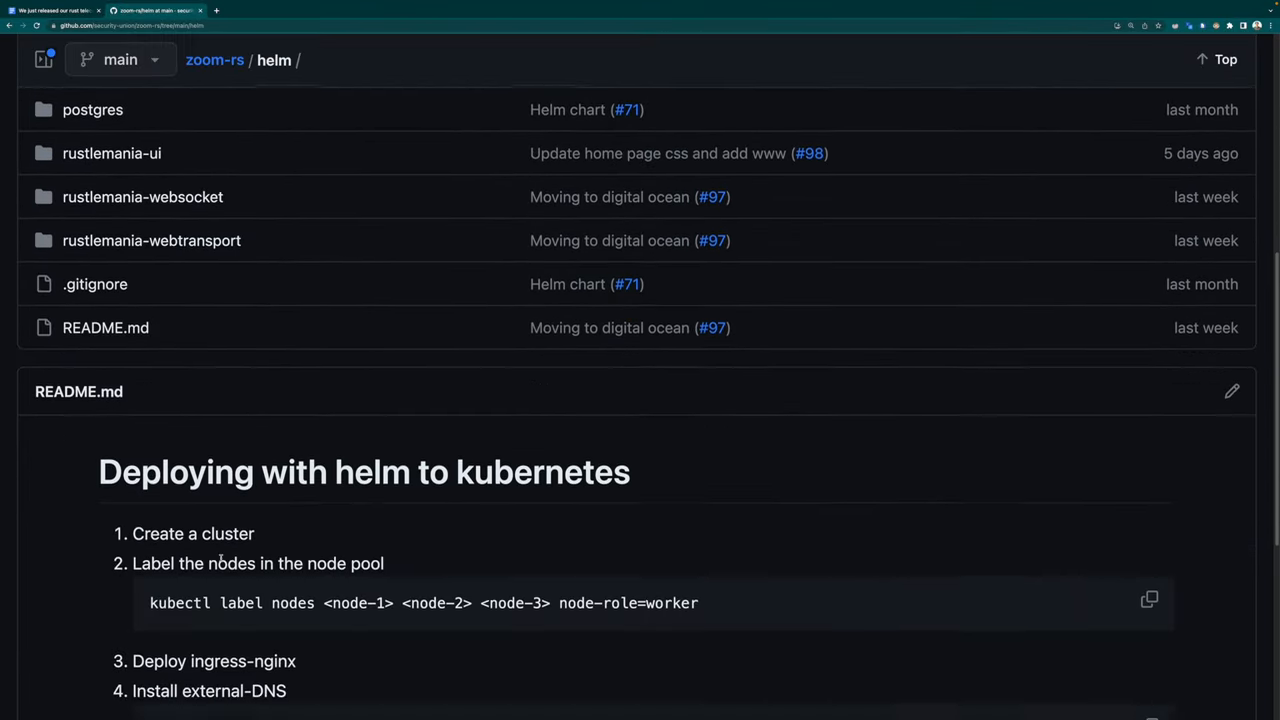
scroll("down", 3)
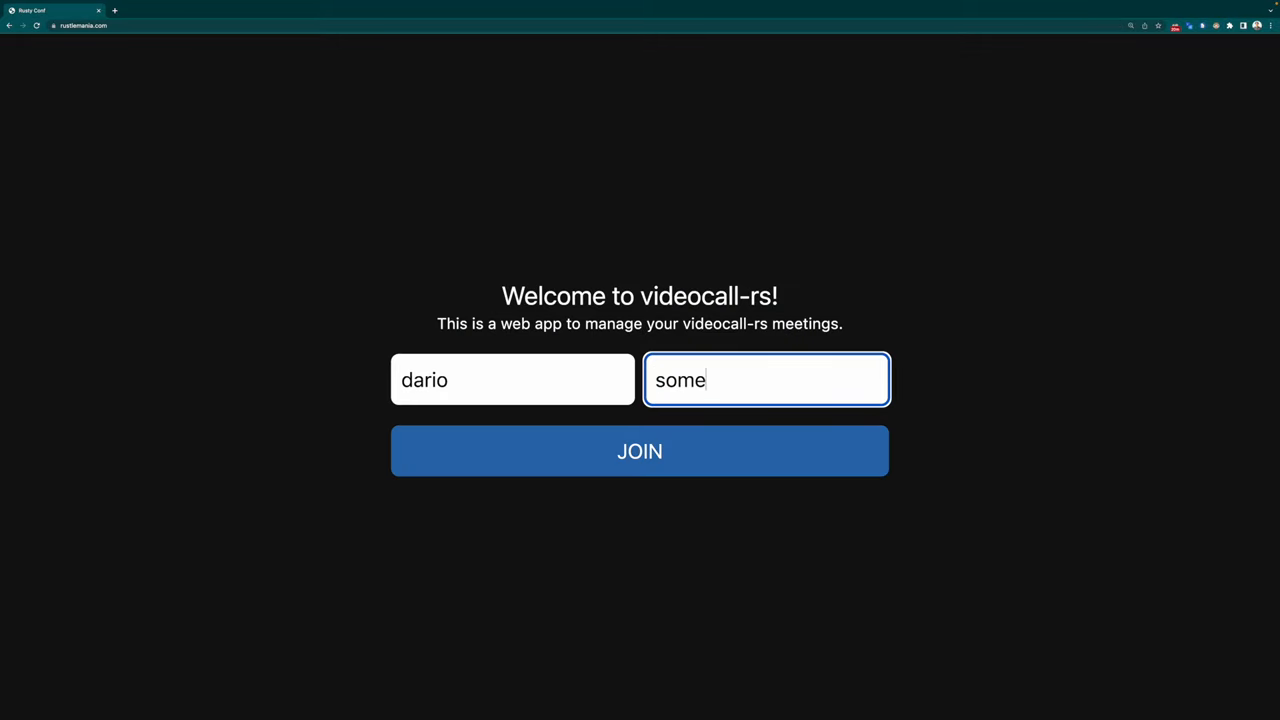
Step: Join the rustlemania.com meeting with the entered username and meeting ID
left_click(639, 451)
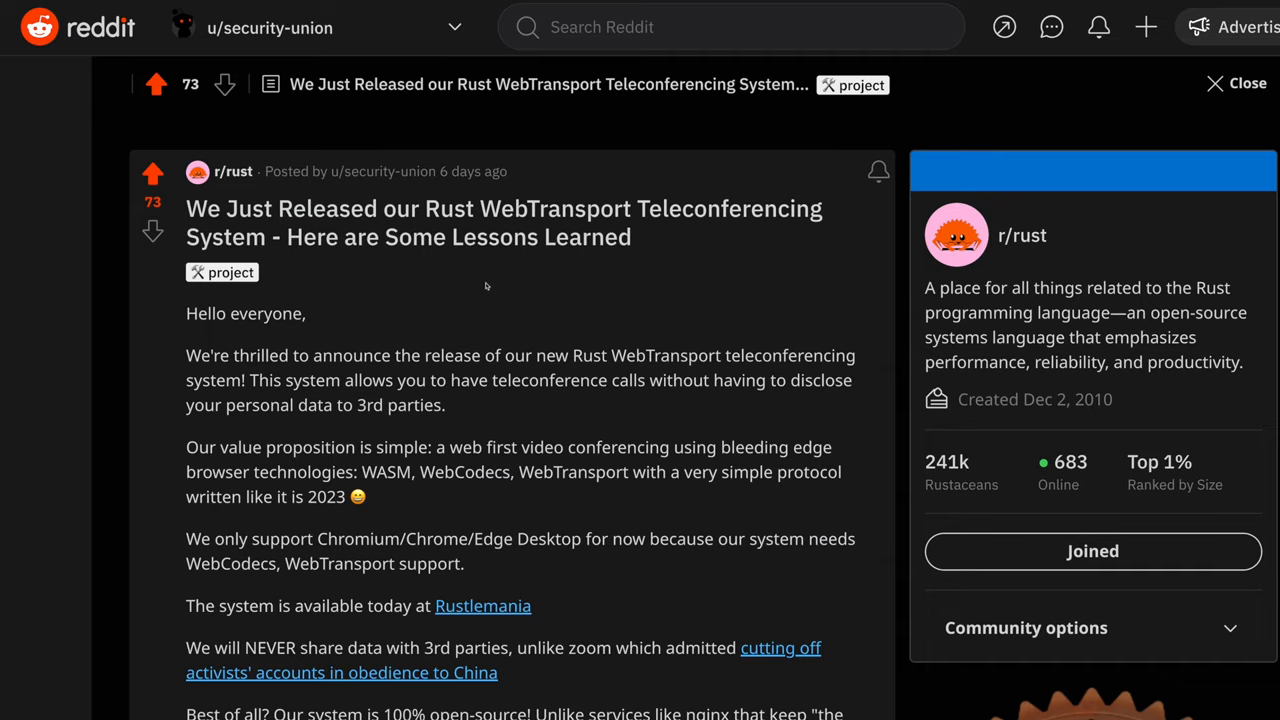
Step: Scroll the r/rust WebTransport release post down to Post Insights and the comment box
scroll("down", 3)
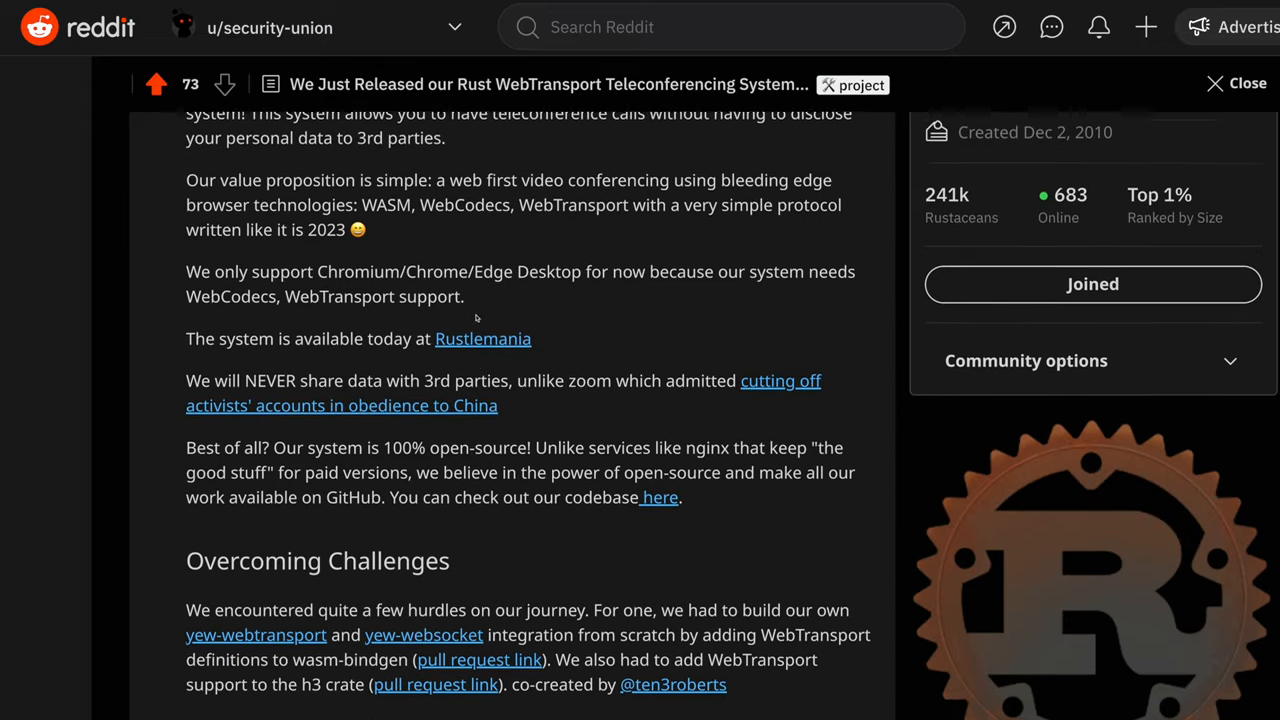
scroll("down", 3)
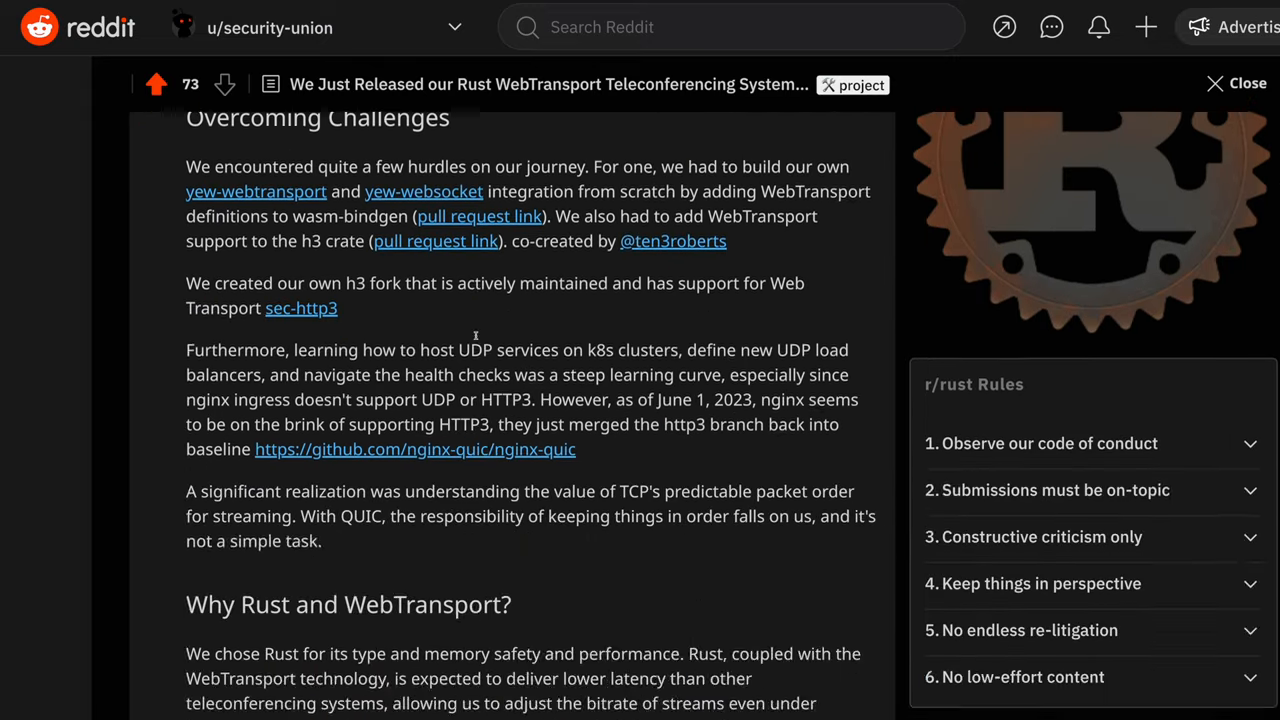
scroll("down", 3)
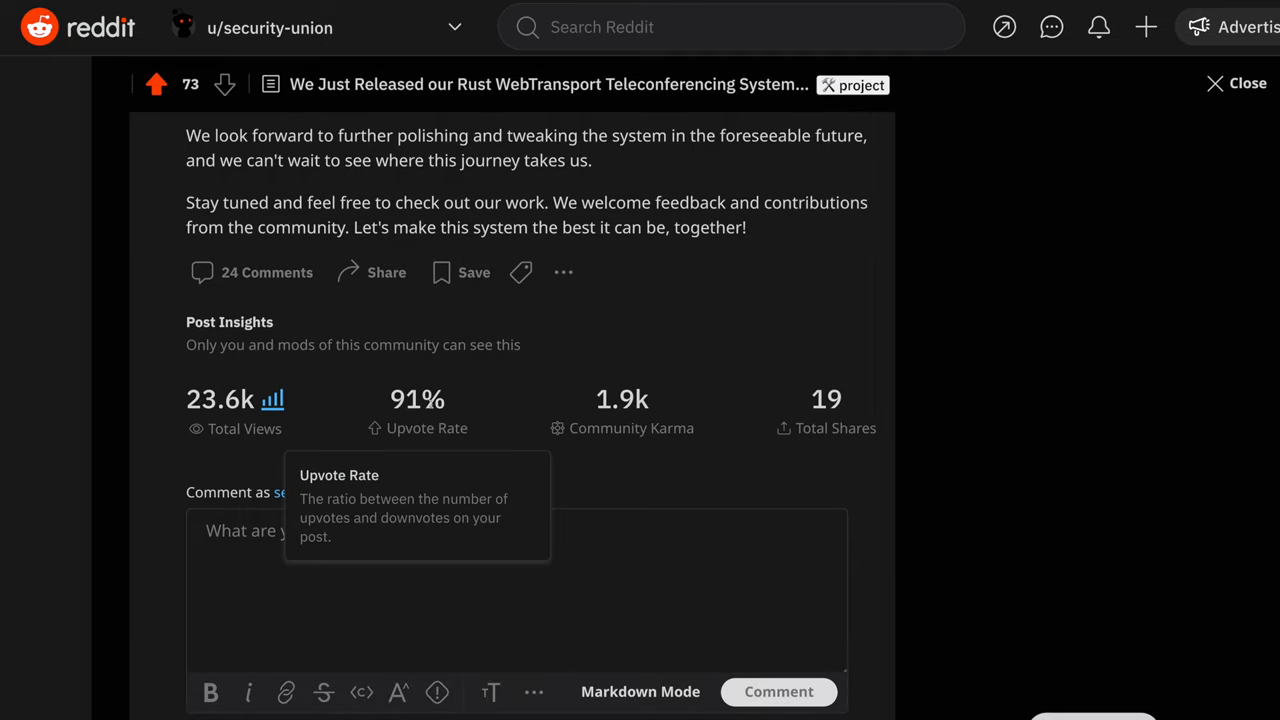
scroll("down", 3)
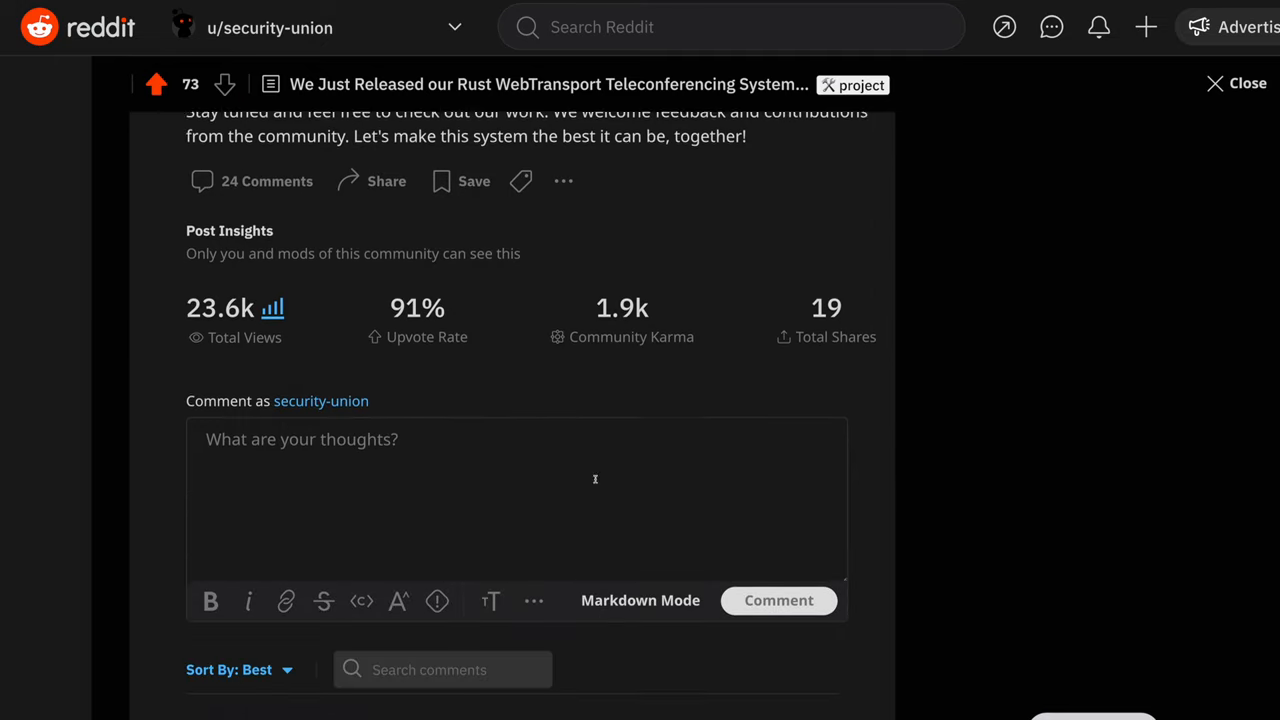
scroll("down", 3)
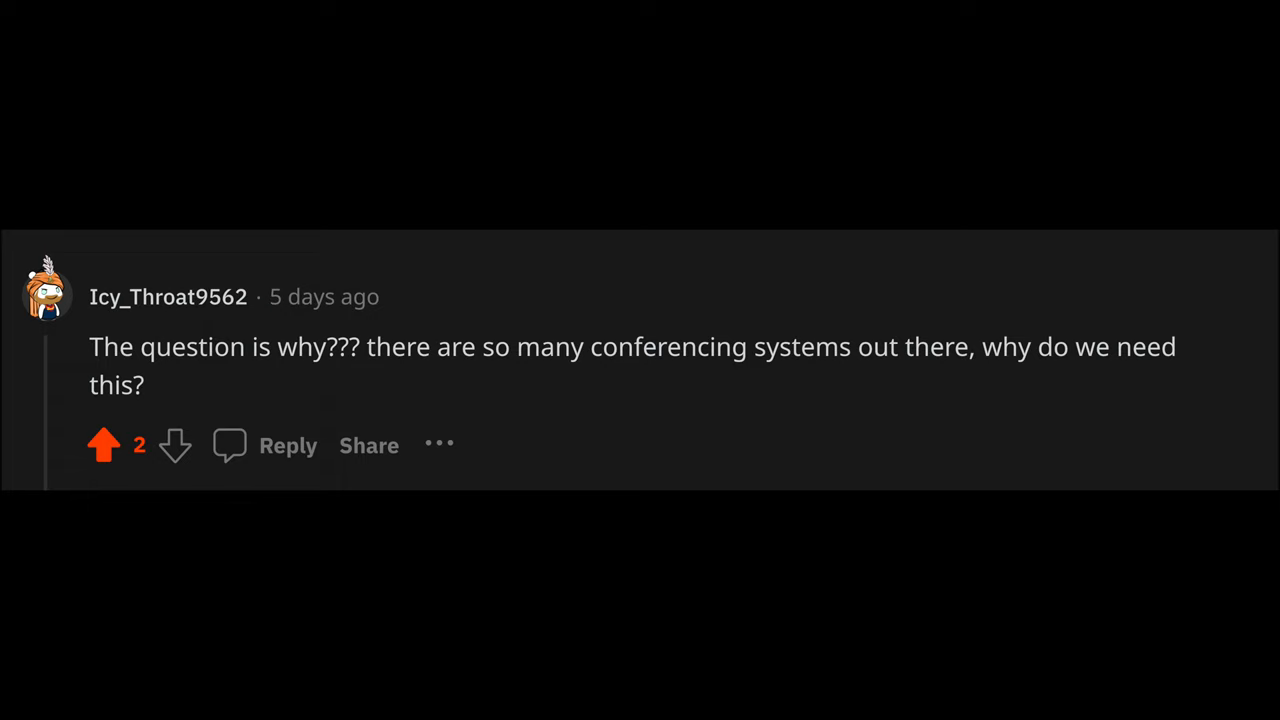
Step: Scroll the comments and follow the github.com/meeting-rs/meeting.rs link
scroll("down", 3)
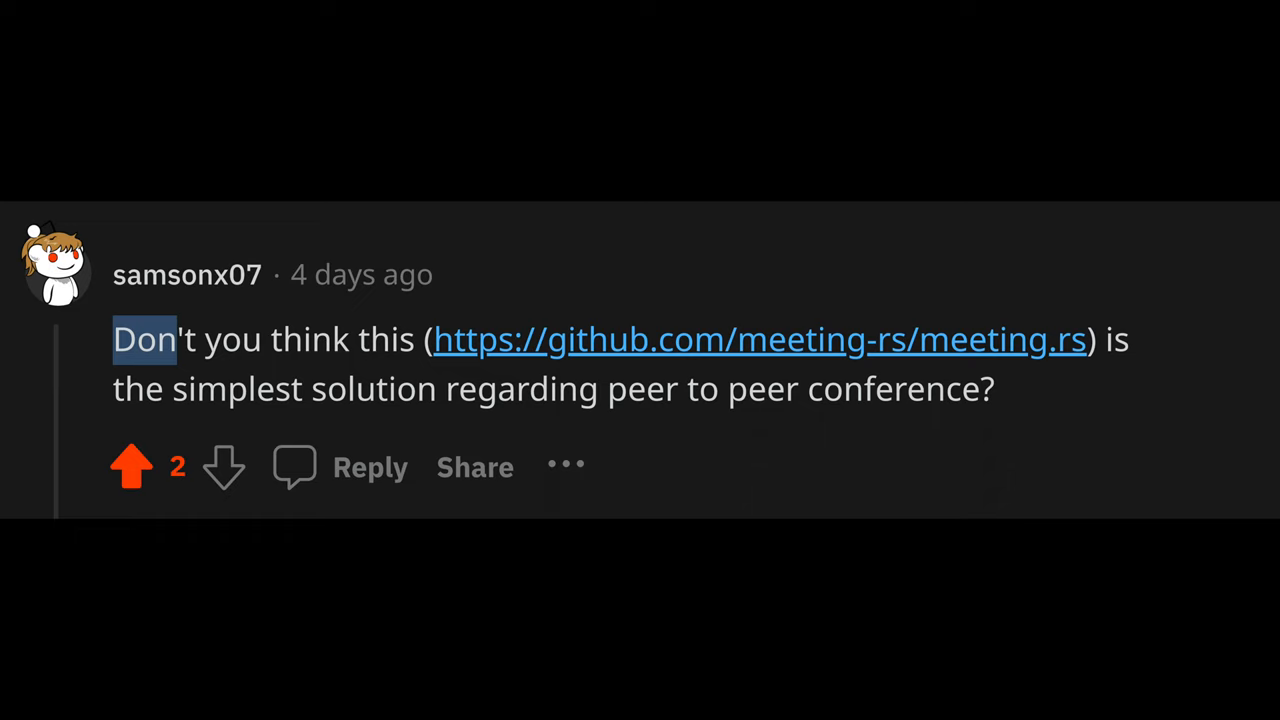
left_click(760, 339)
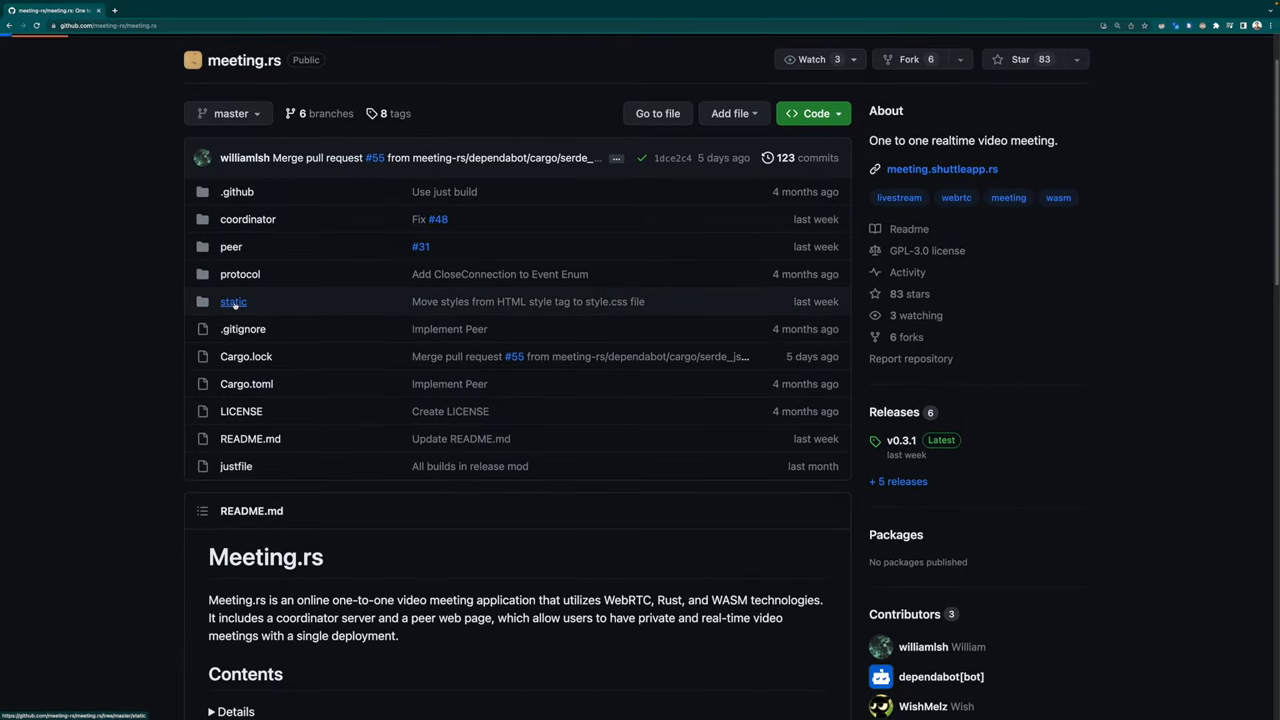
Step: Navigate static > peer > src and browse the lib.rs source code
left_click(233, 301)
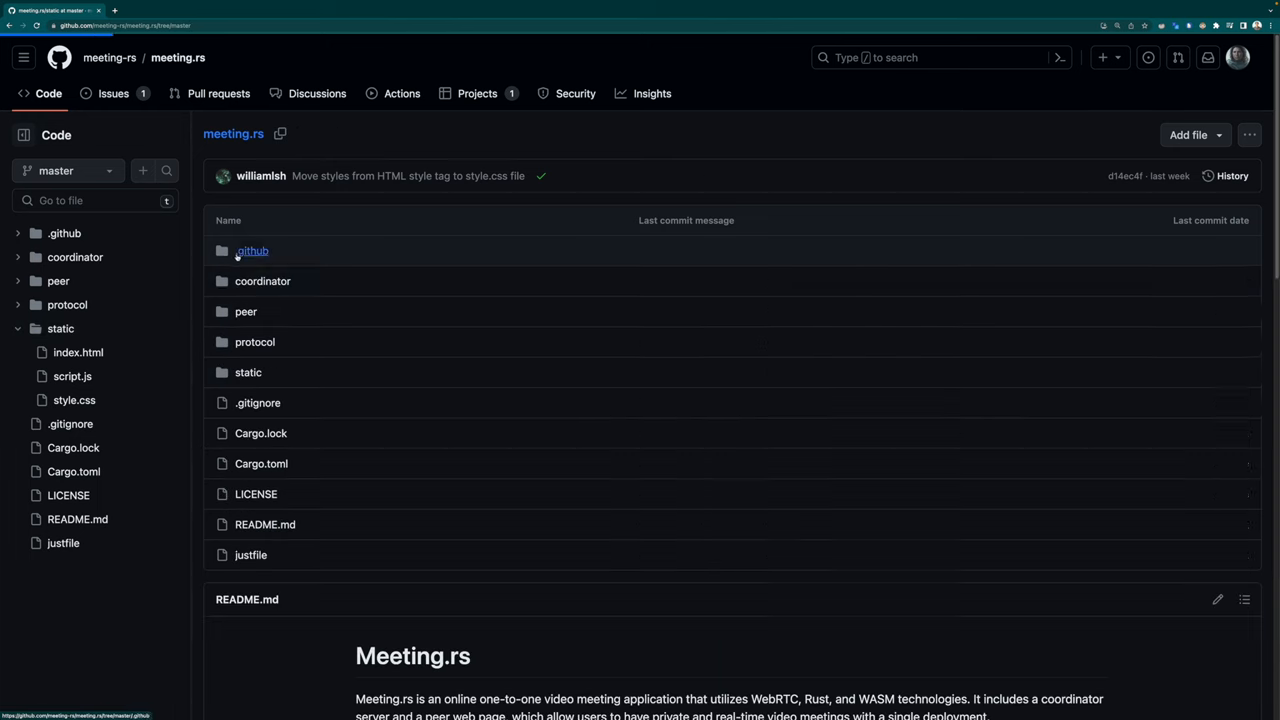
left_click(245, 311)
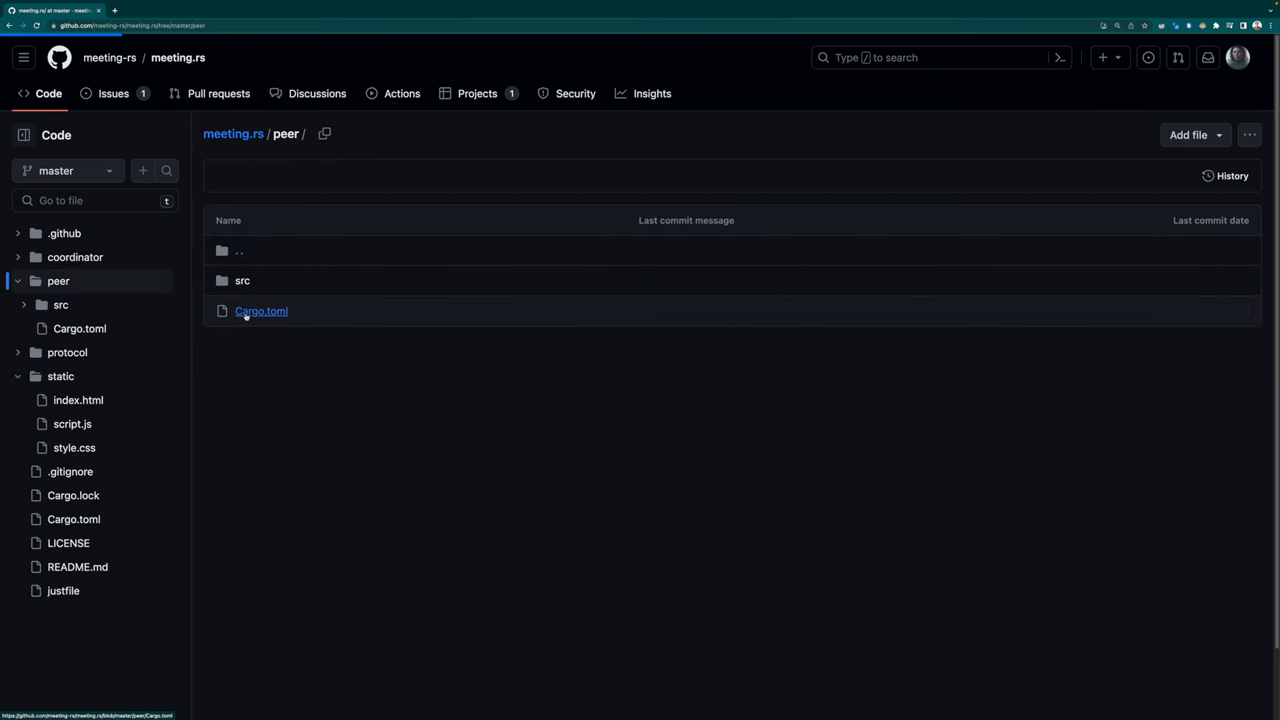
left_click(60, 304)
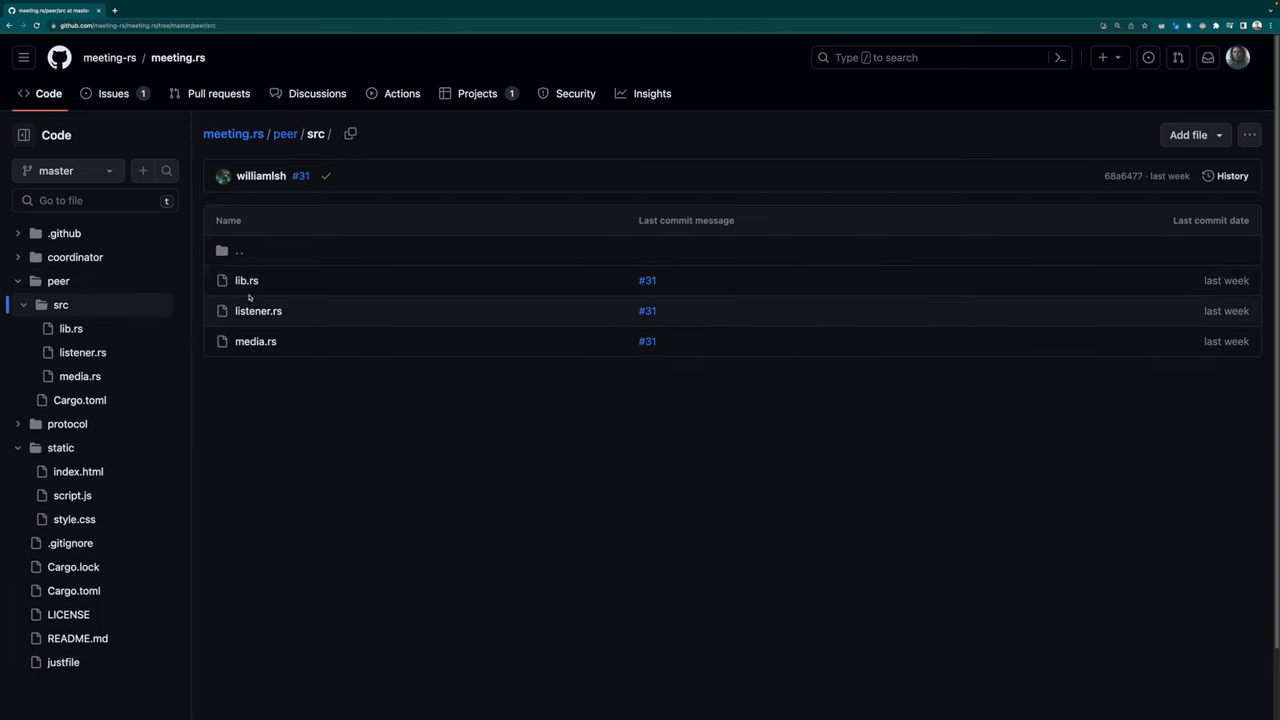
left_click(246, 280)
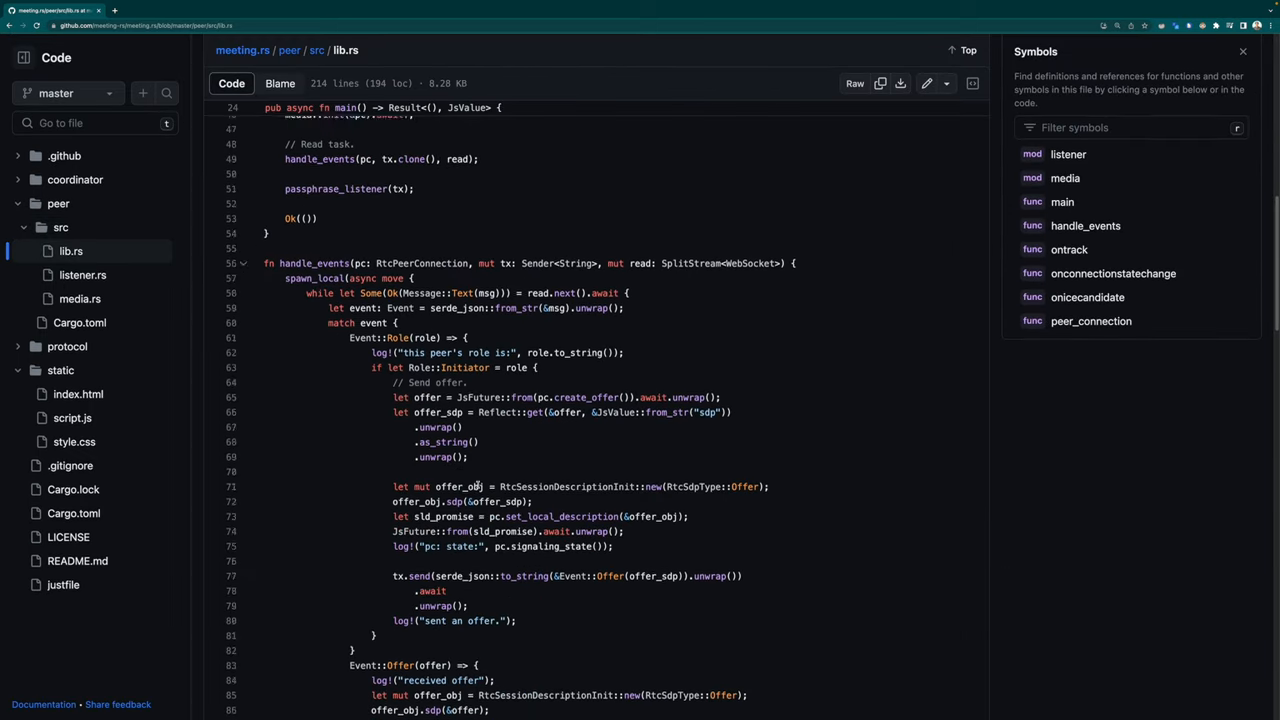
scroll("down", 3)
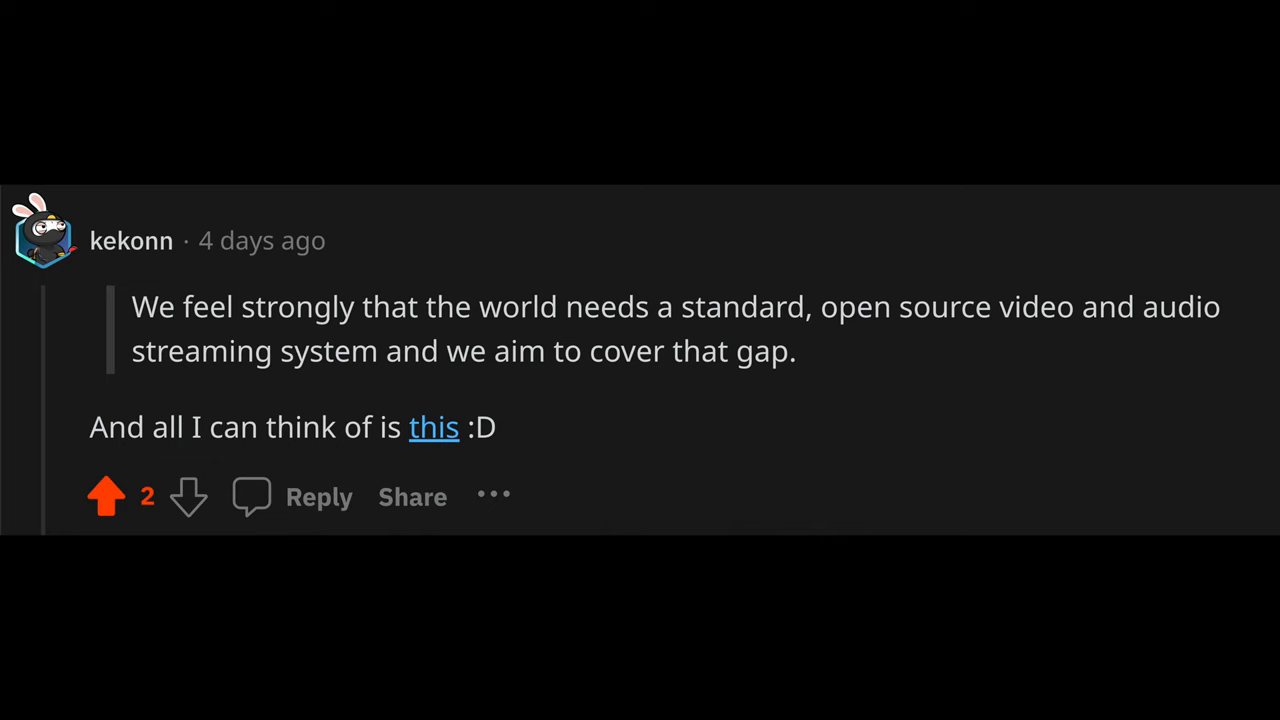
Step: Follow kekonn's 'this' link to the Media over QUIC charter
left_click(433, 426)
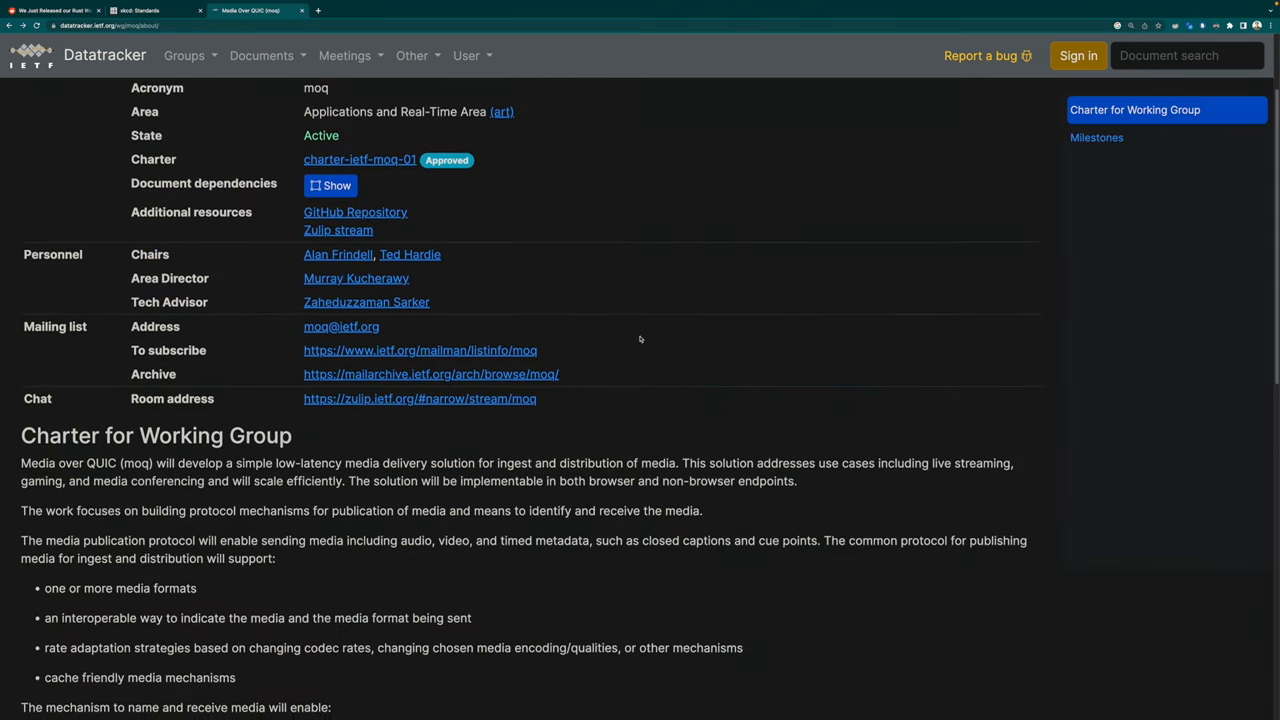
scroll("down", 3)
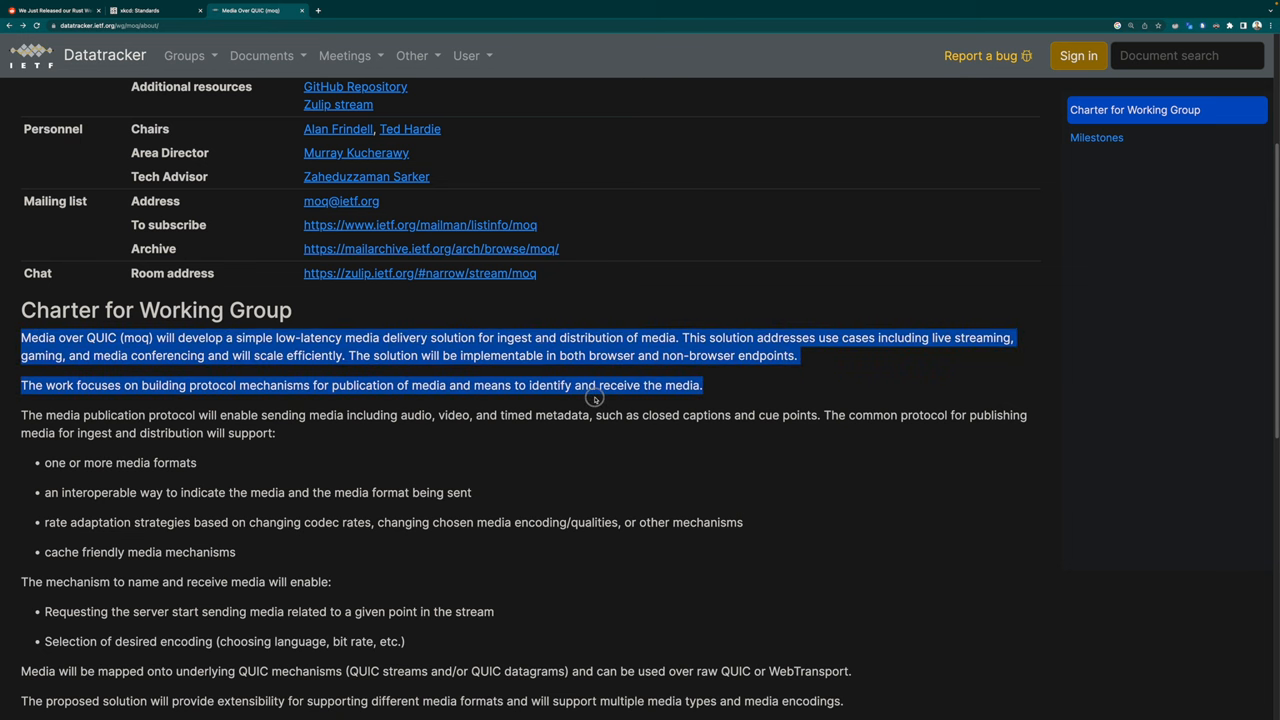
left_click_drag(593, 397, 637, 505)
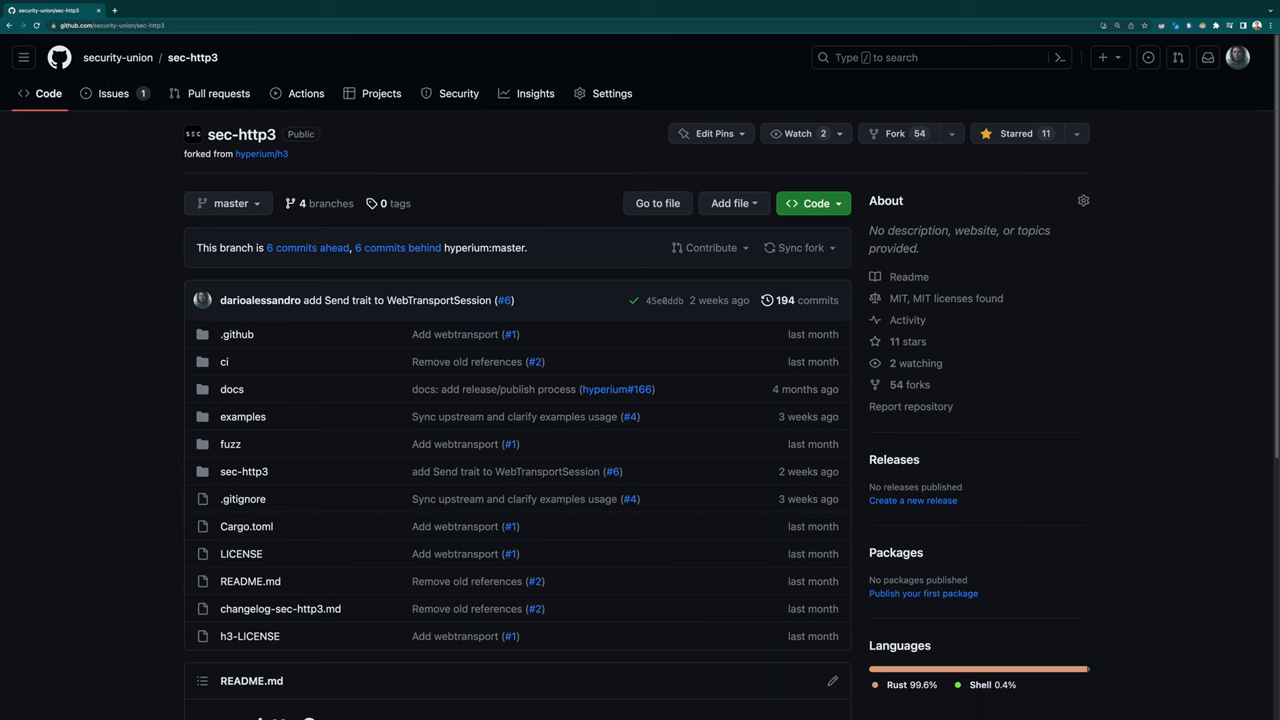
left_click(255, 10)
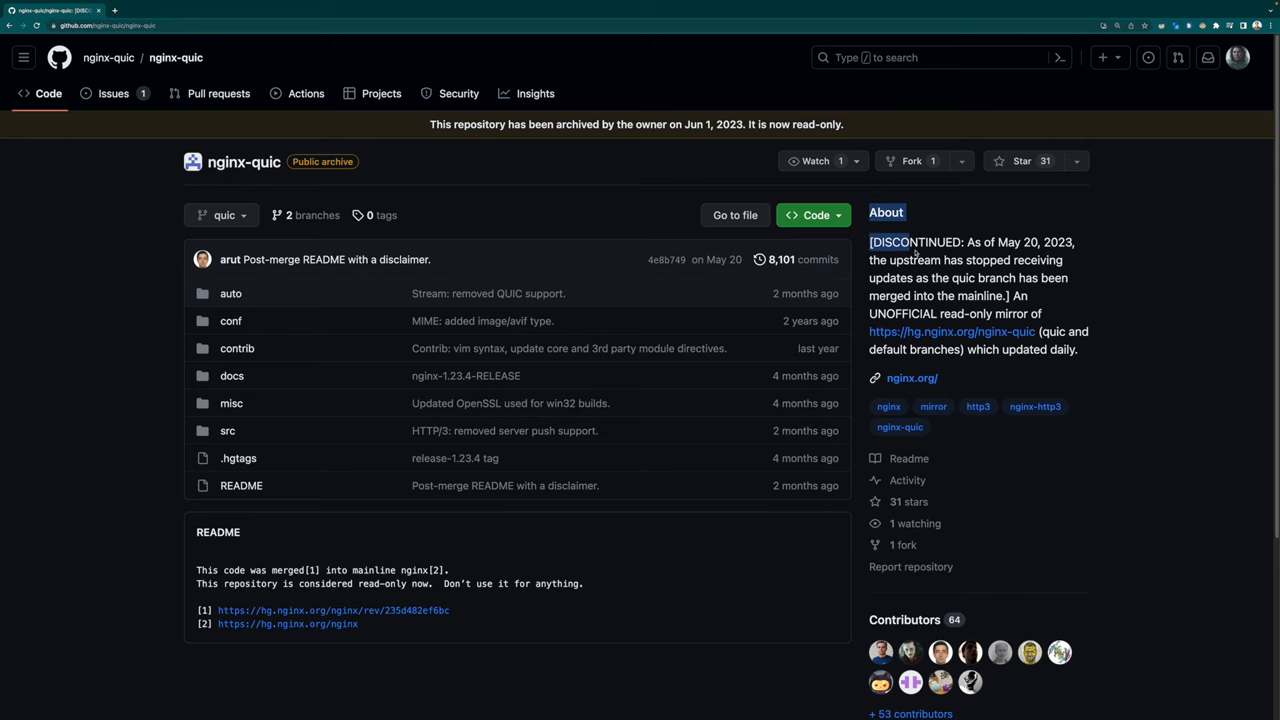
left_click_drag(869, 242, 1100, 350)
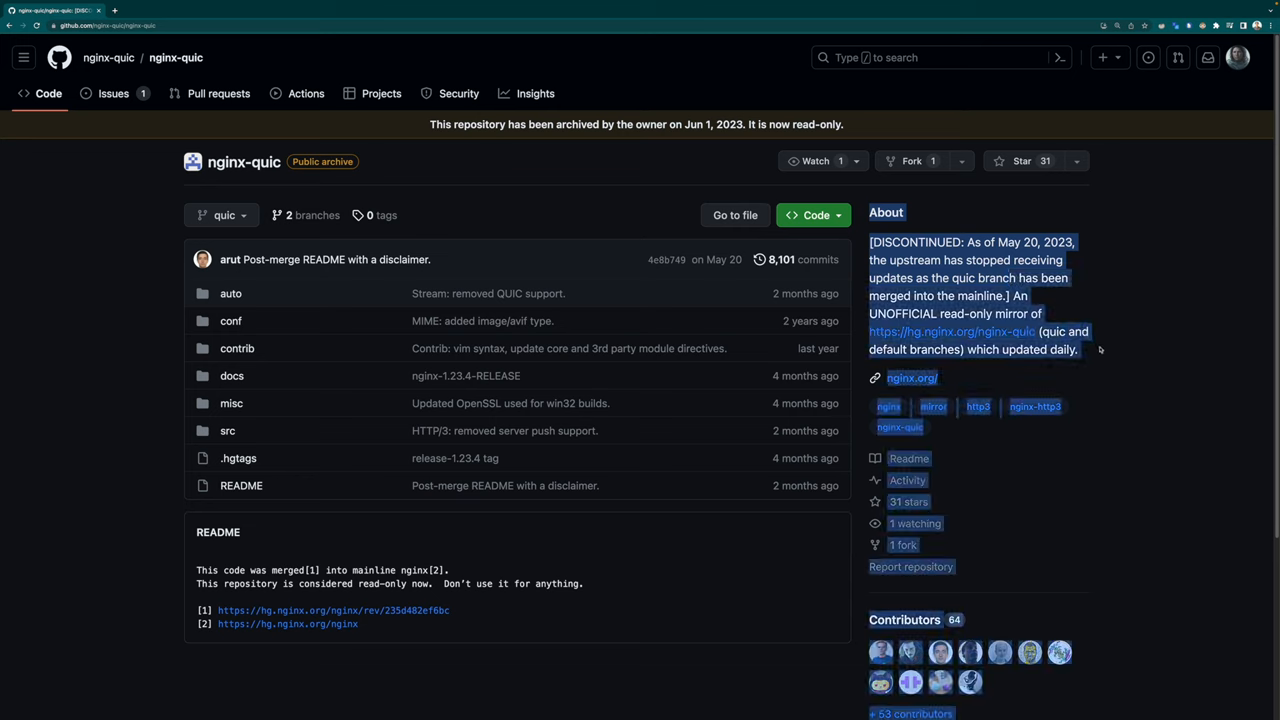
mouse_move(1100, 373)
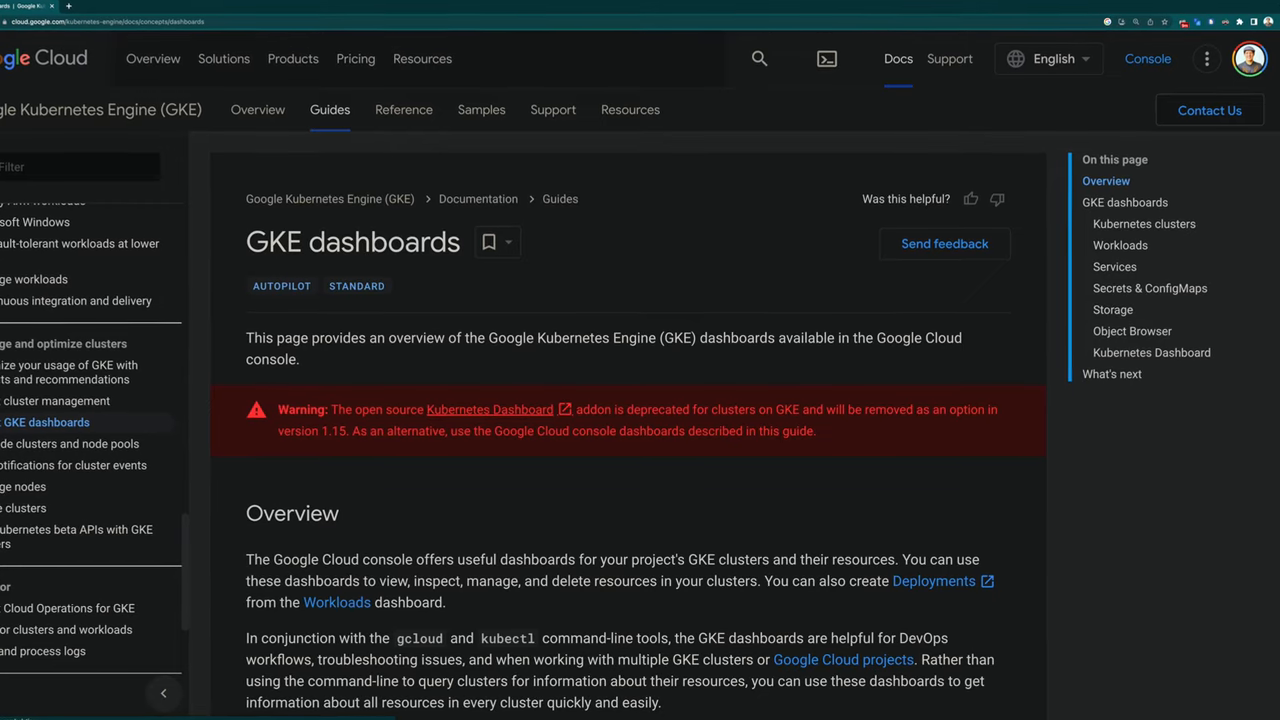
scroll("down", 3)
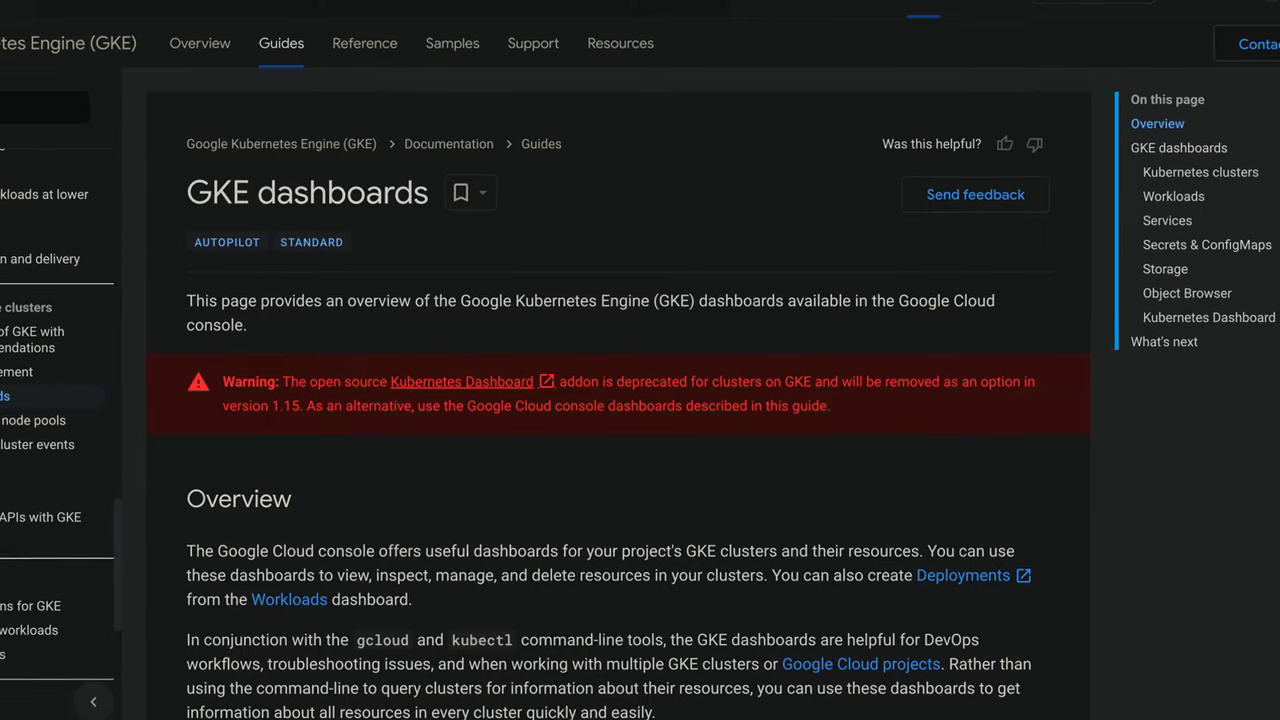
scroll("down", 3)
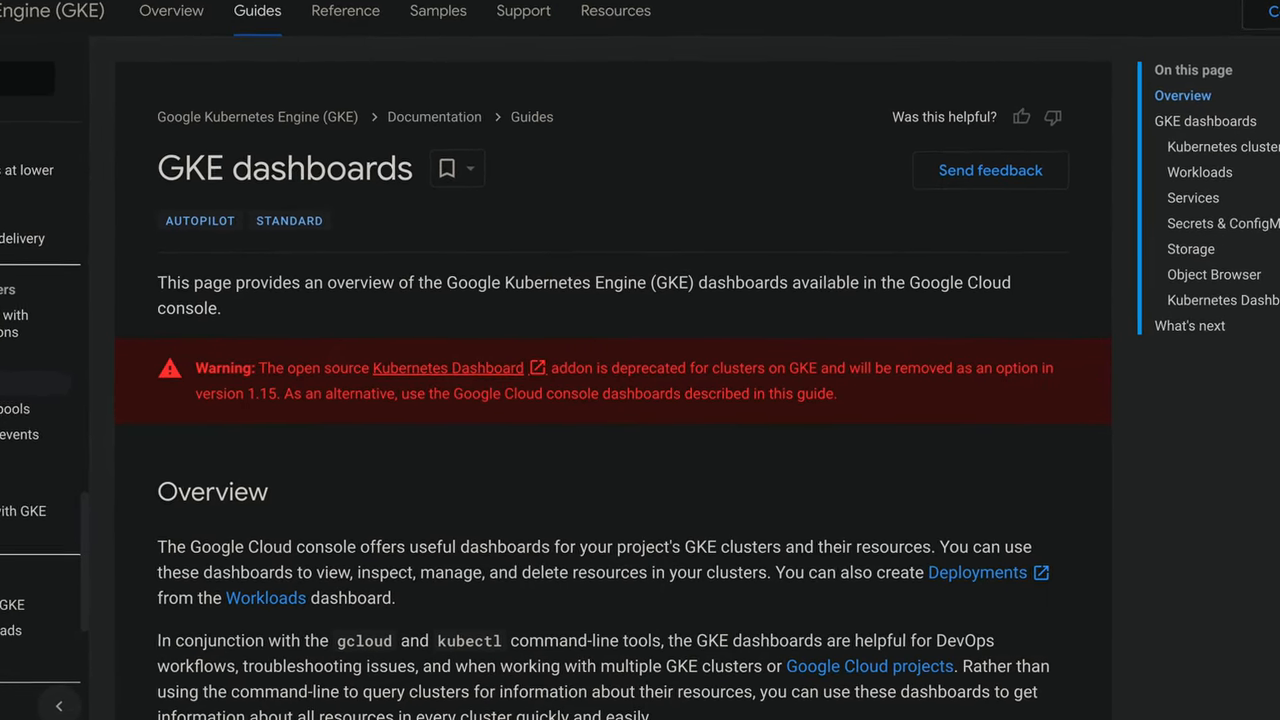
scroll("down", 3)
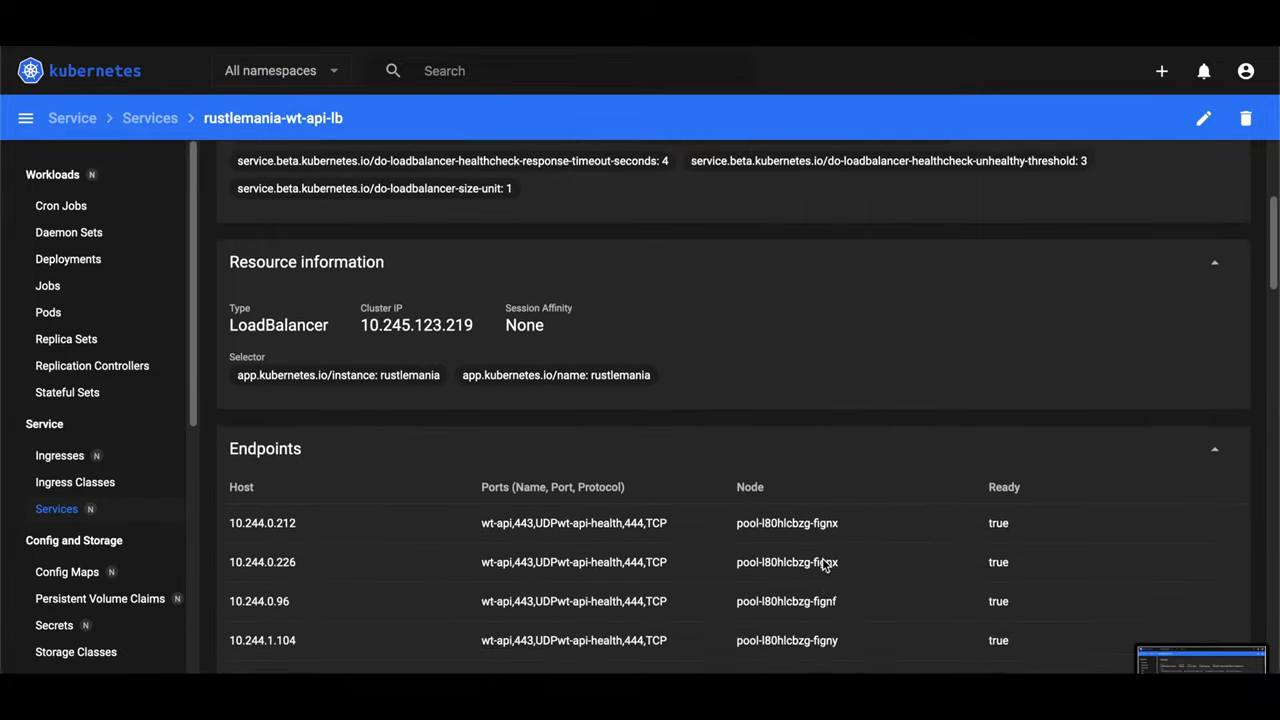
scroll("down", 3)
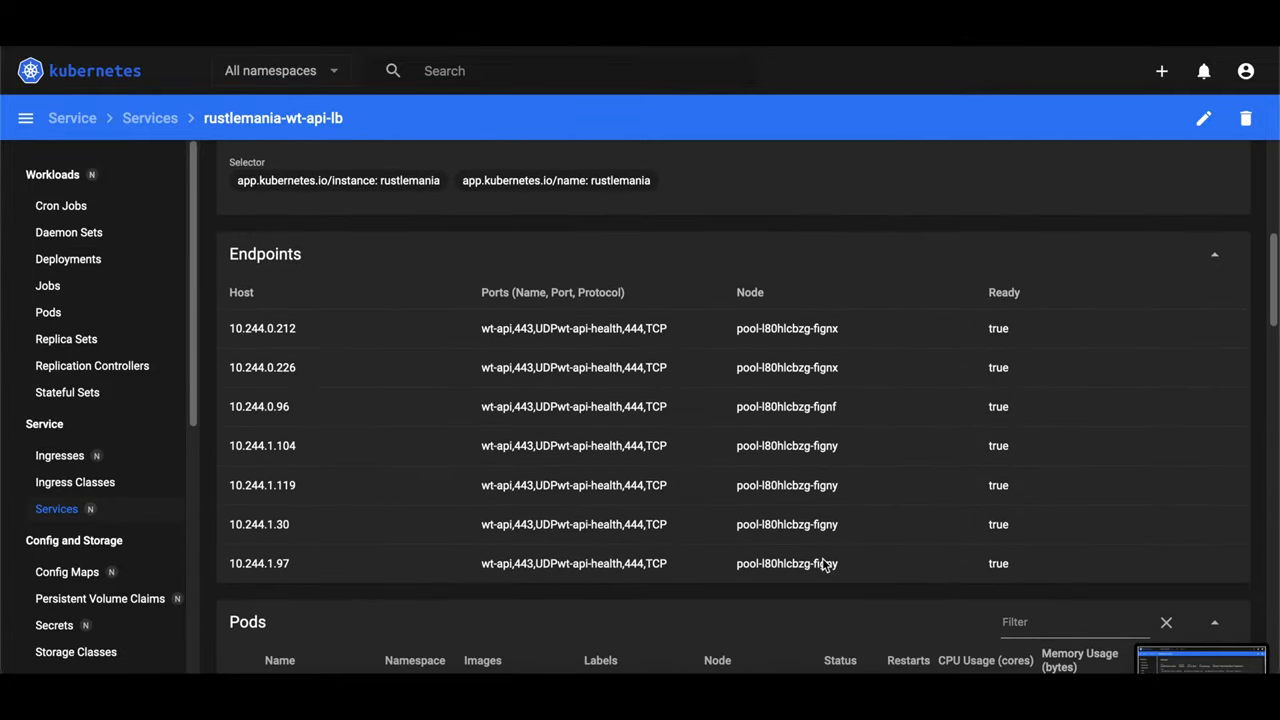
scroll("down", 3)
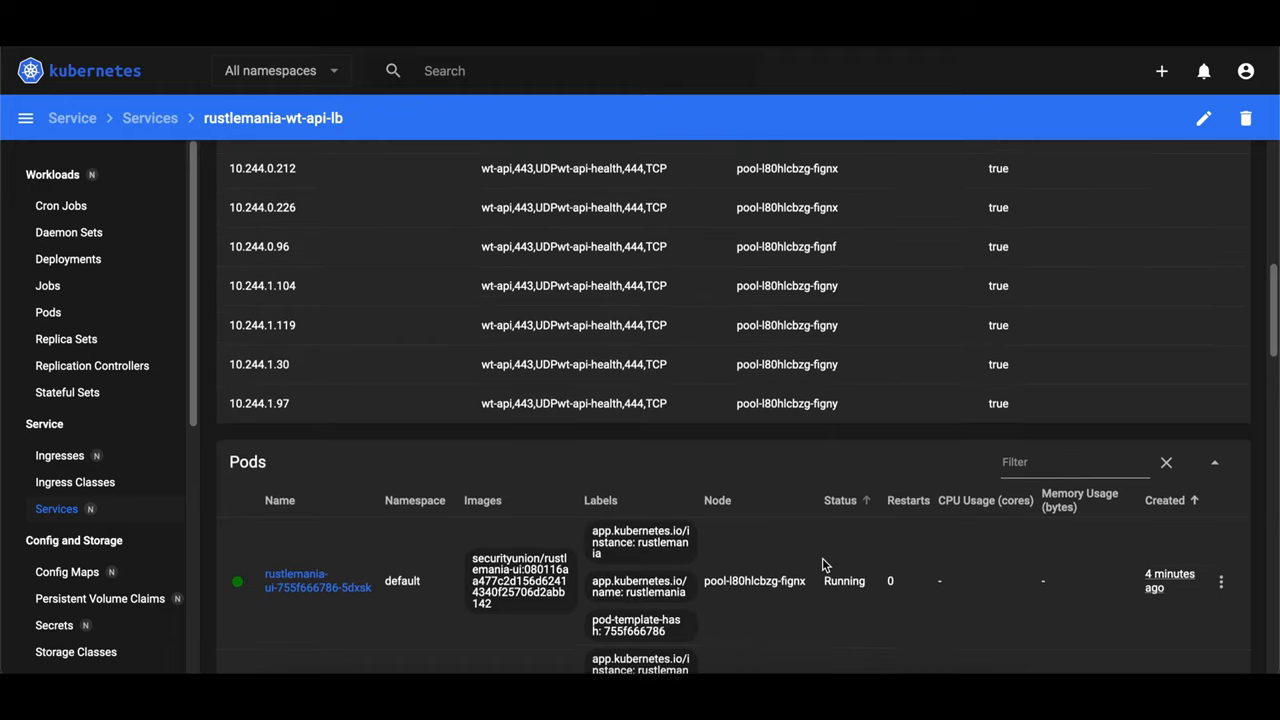
scroll("down", 3)
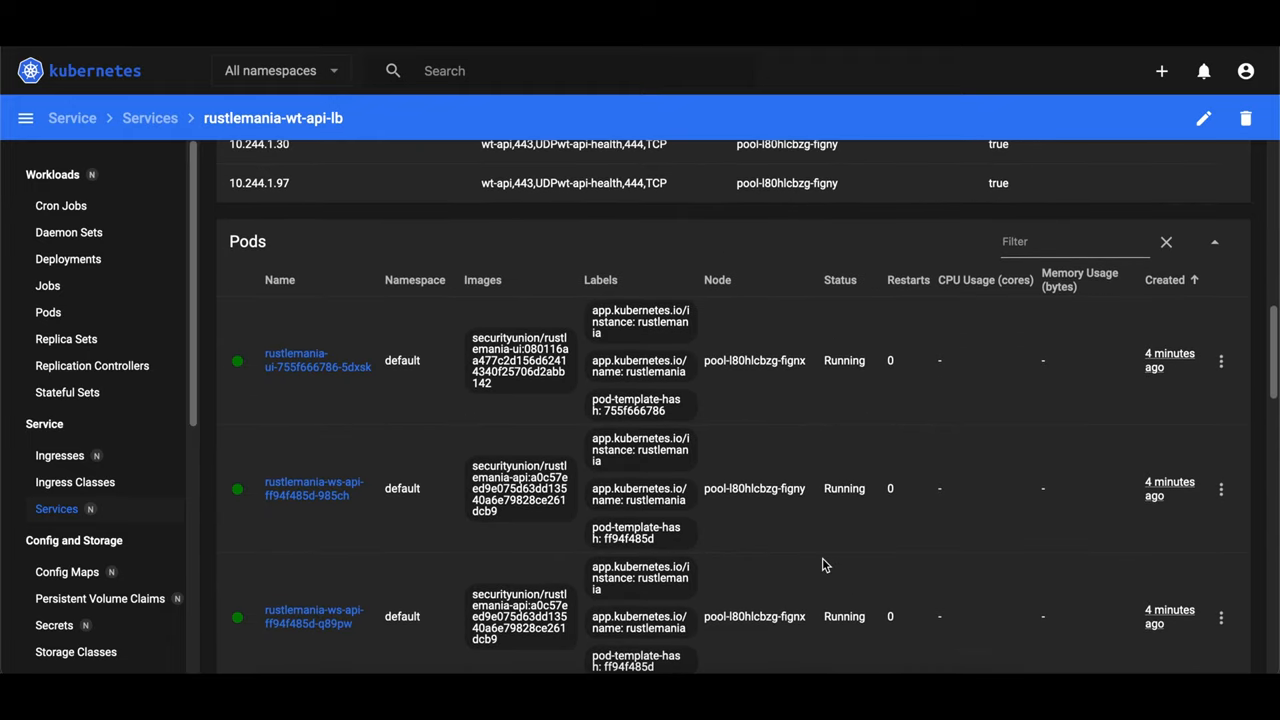
scroll("down", 3)
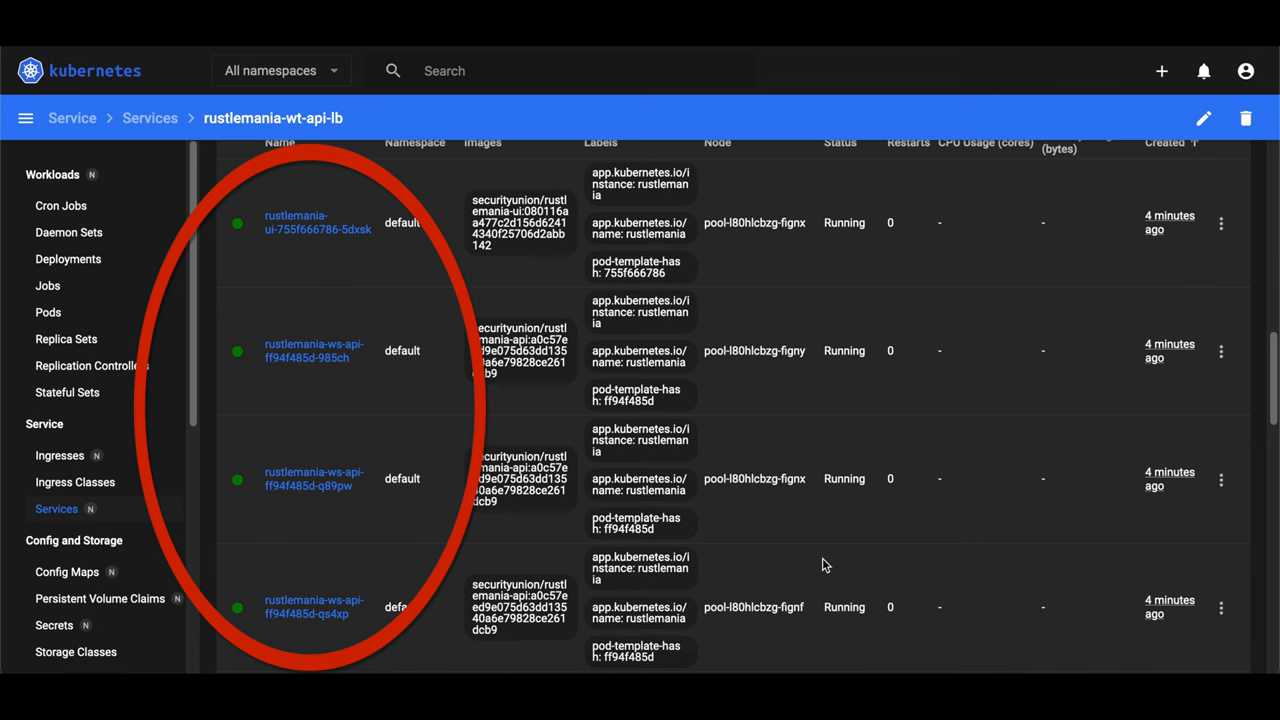
scroll("down", 3)
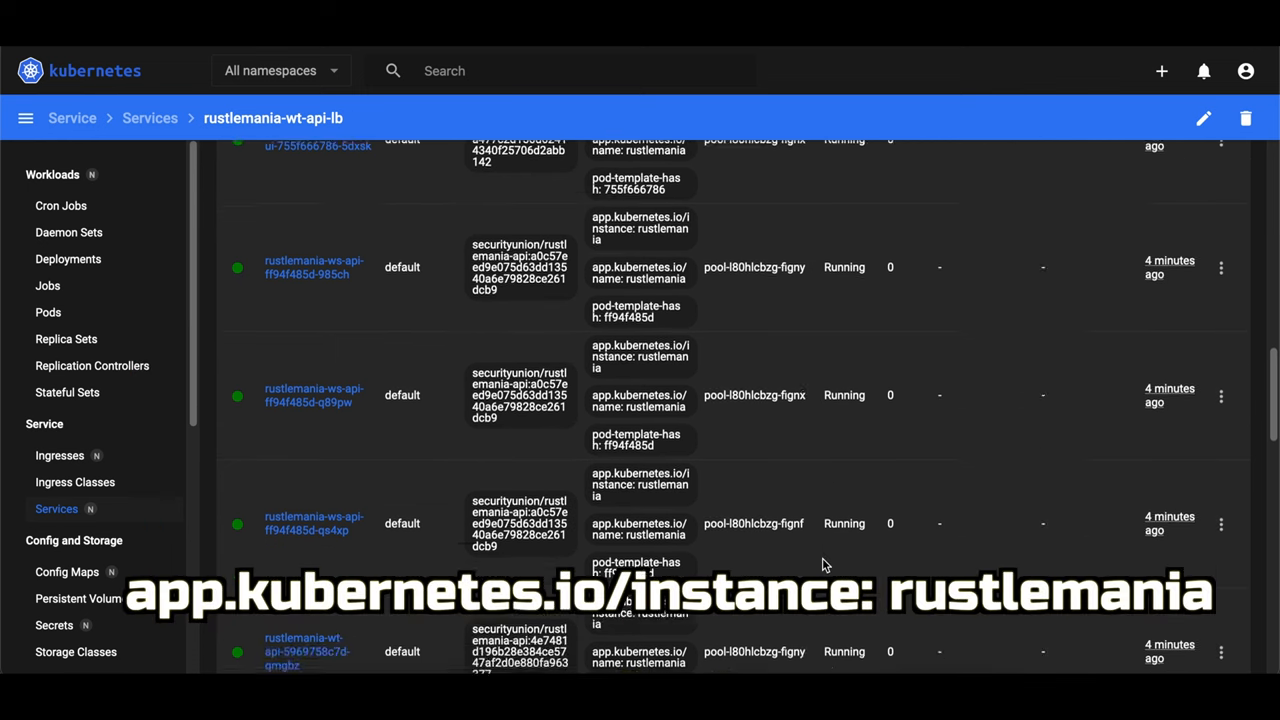
scroll("down", 3)
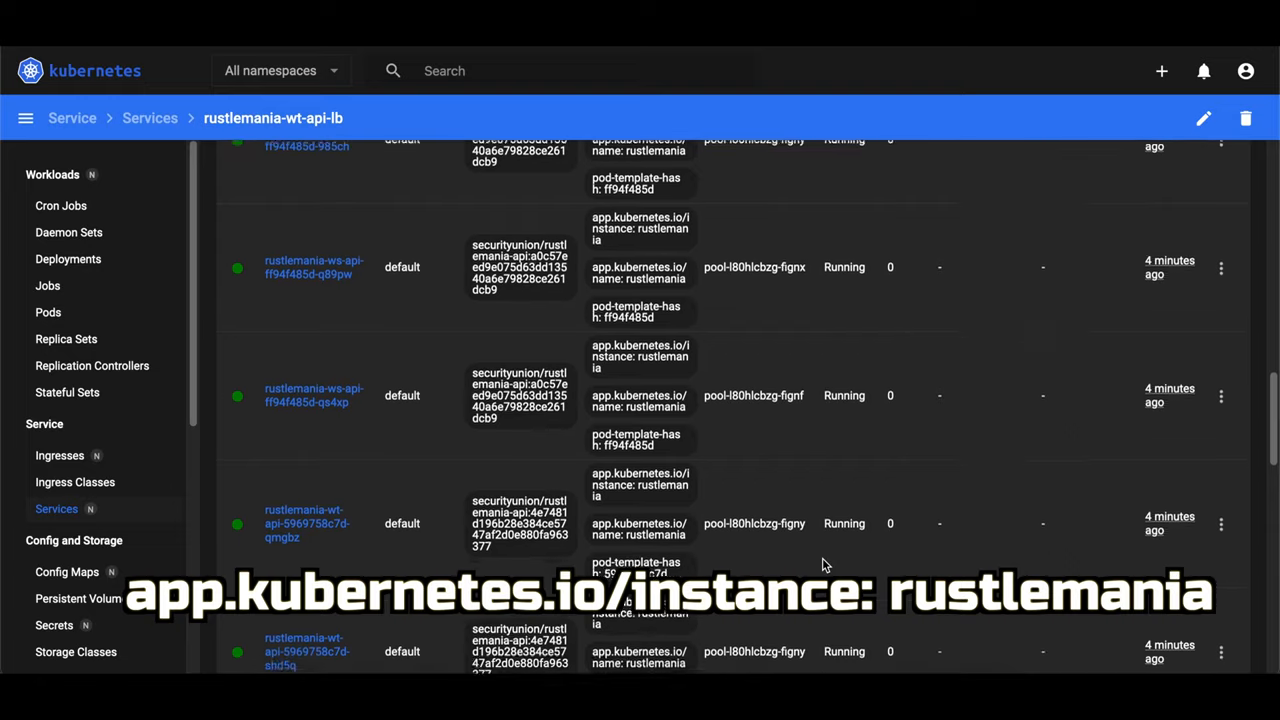
scroll("down", 3)
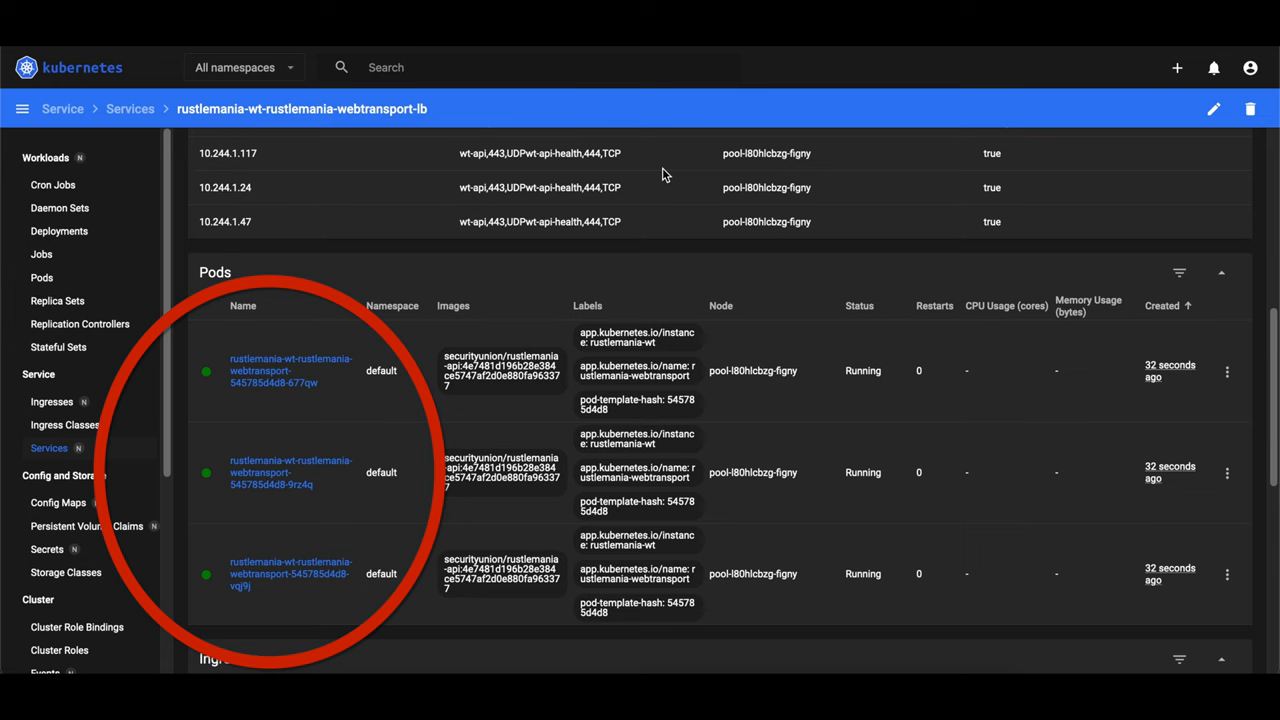
Step: Scroll the webtransport-lb service page down to its three running pods
scroll("down", 3)
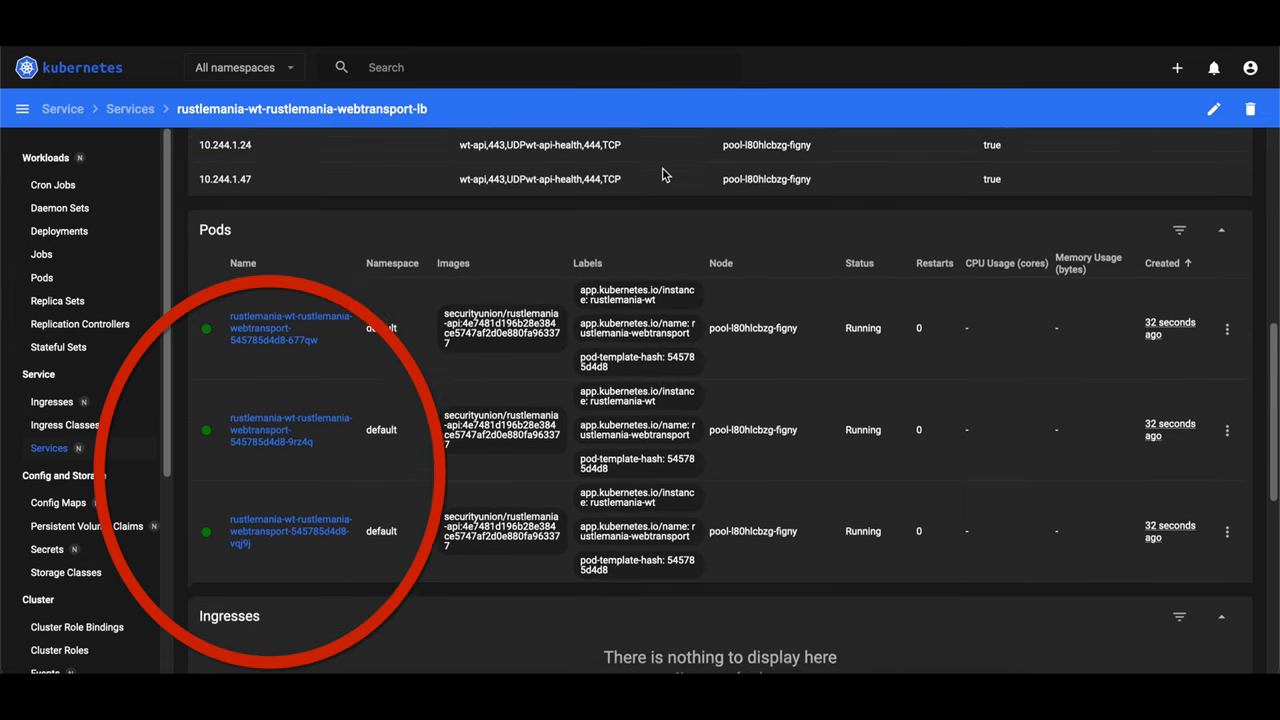